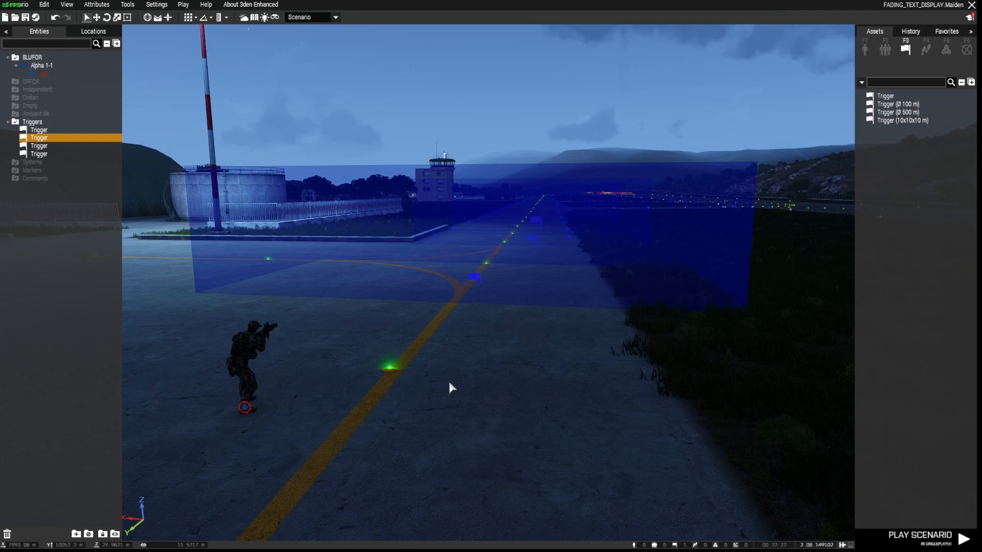
Step: Play the scenario, trigger the fading red battalion text on the runway, then return to editing
left_click(962, 540)
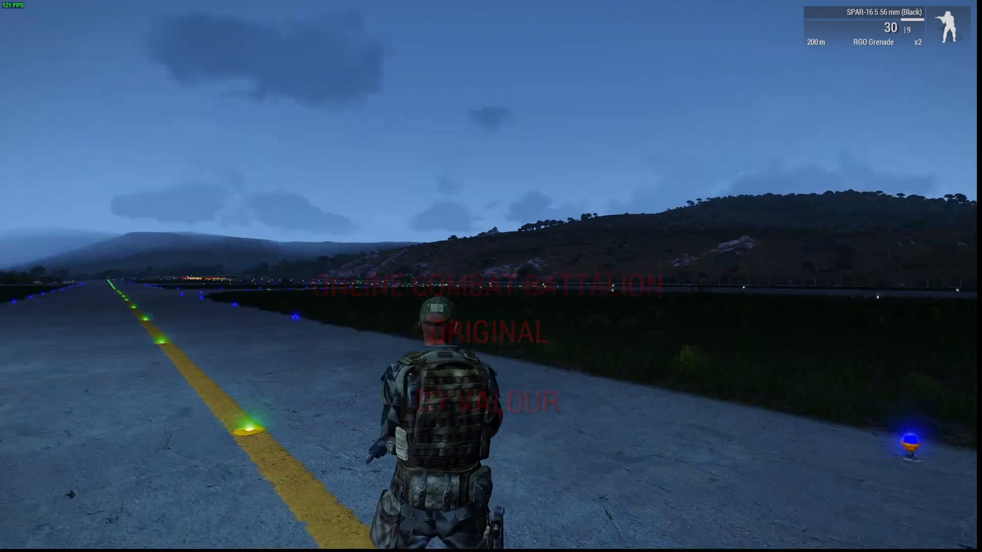
key("w")
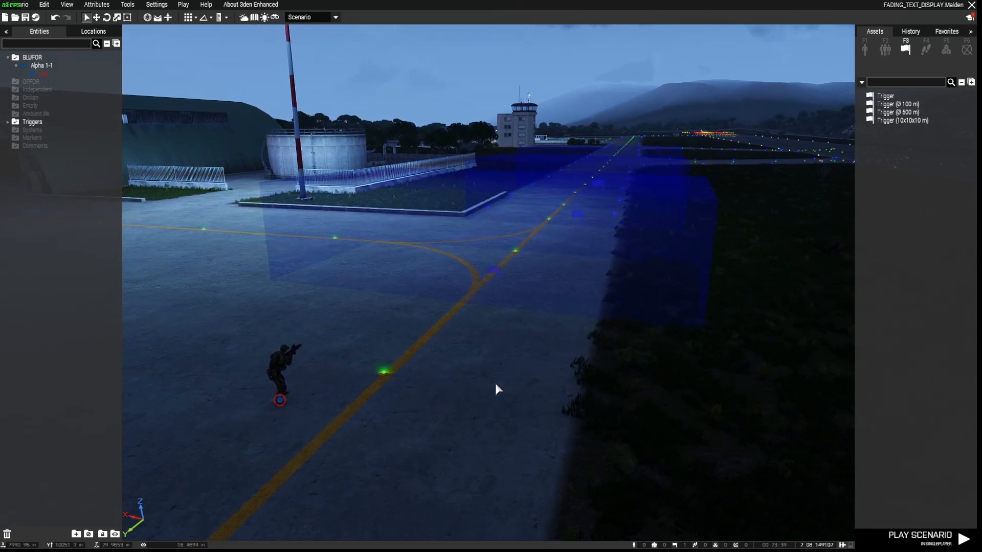
Step: Expand the placed Triggers list in the Entities panel
left_click(493, 270)
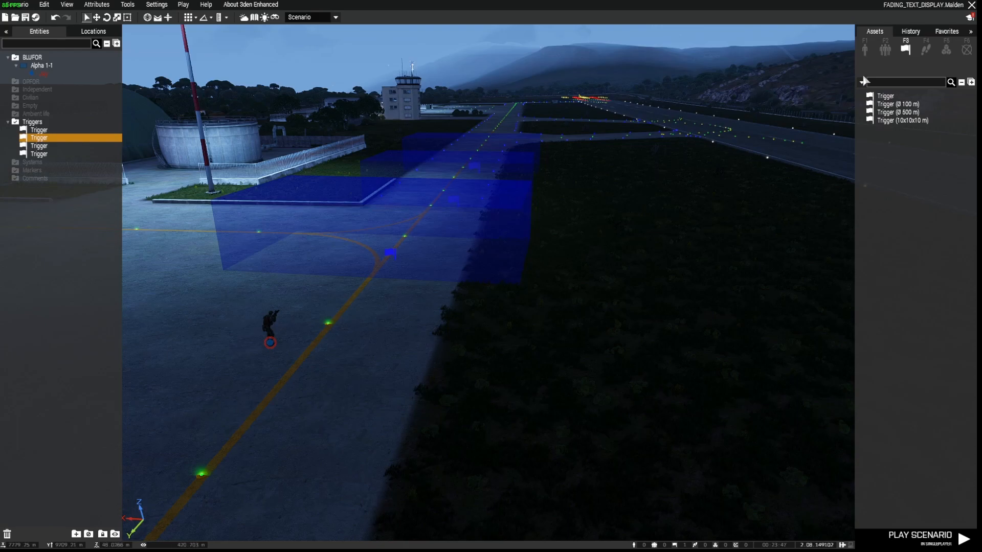
mouse_move(905, 49)
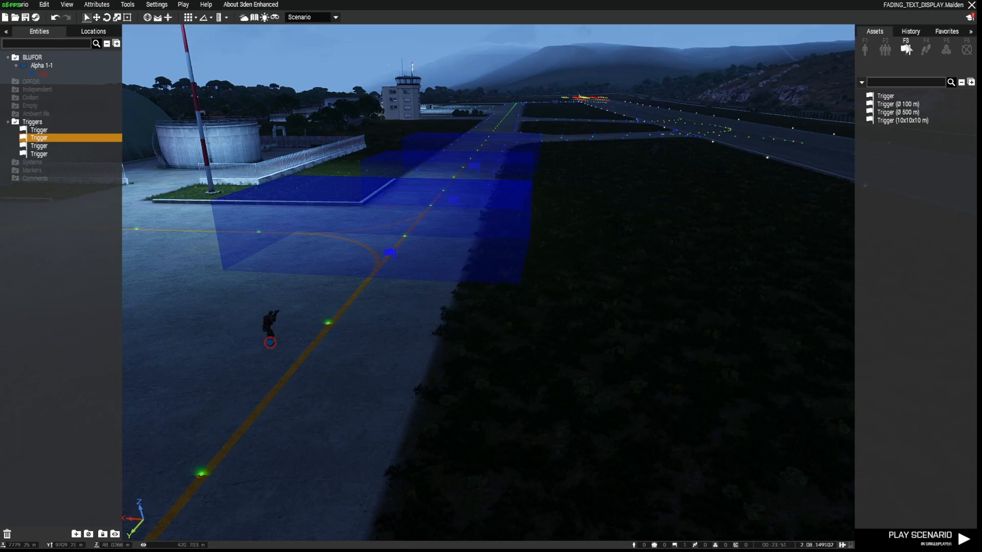
mouse_move(898, 120)
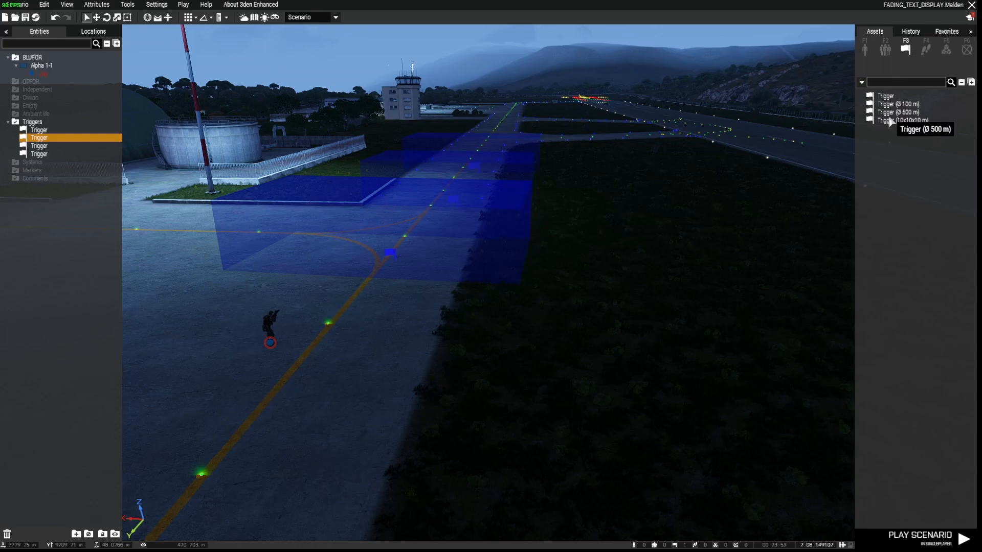
mouse_move(899, 104)
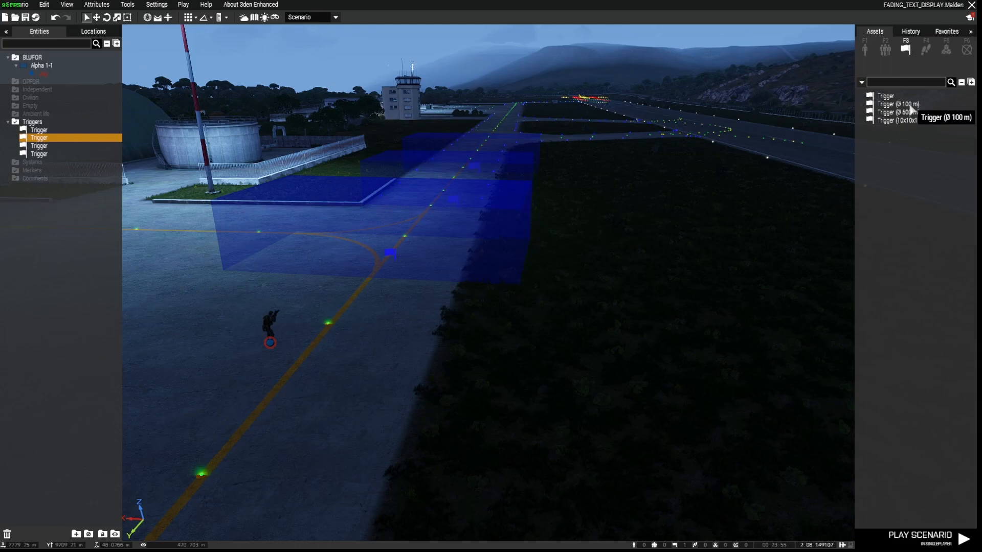
mouse_move(908, 124)
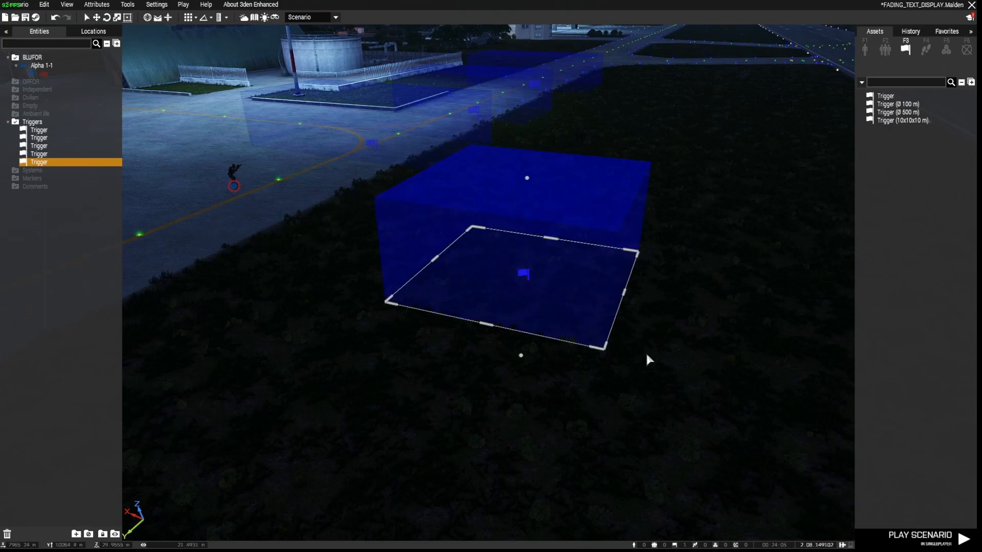
mouse_move(566, 355)
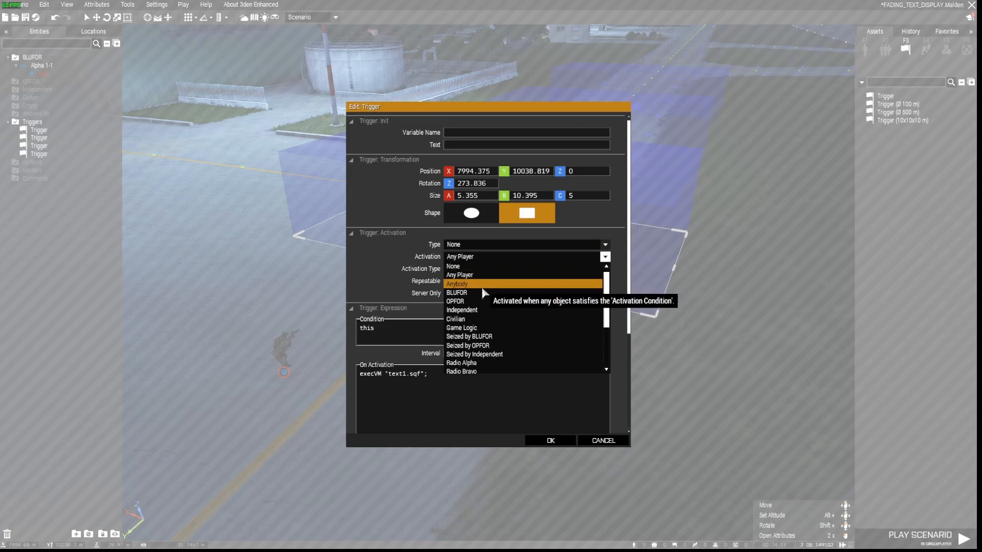
mouse_move(461, 308)
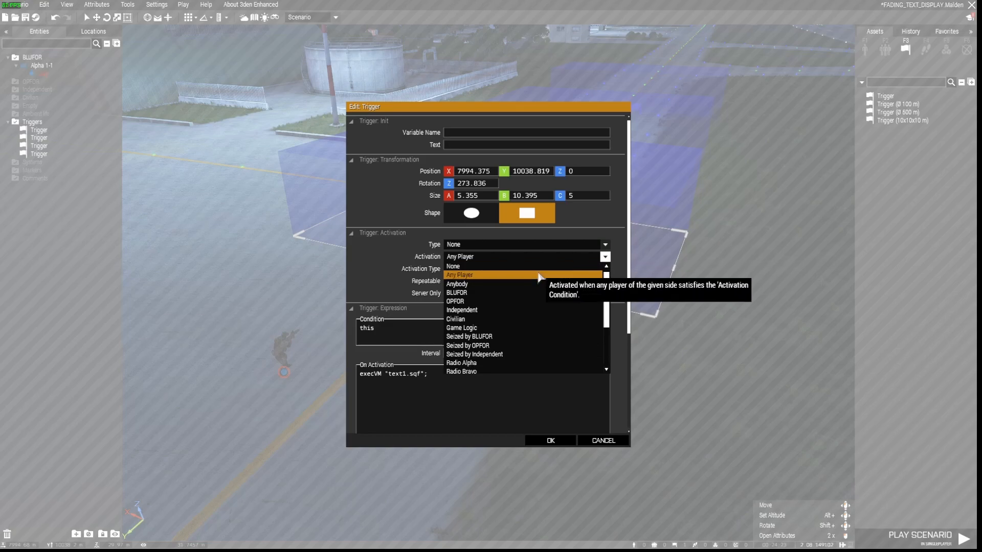
Step: Set the trigger's Activation to Any Player with On Activation execVM "text1.sqf" and confirm
left_click(459, 274)
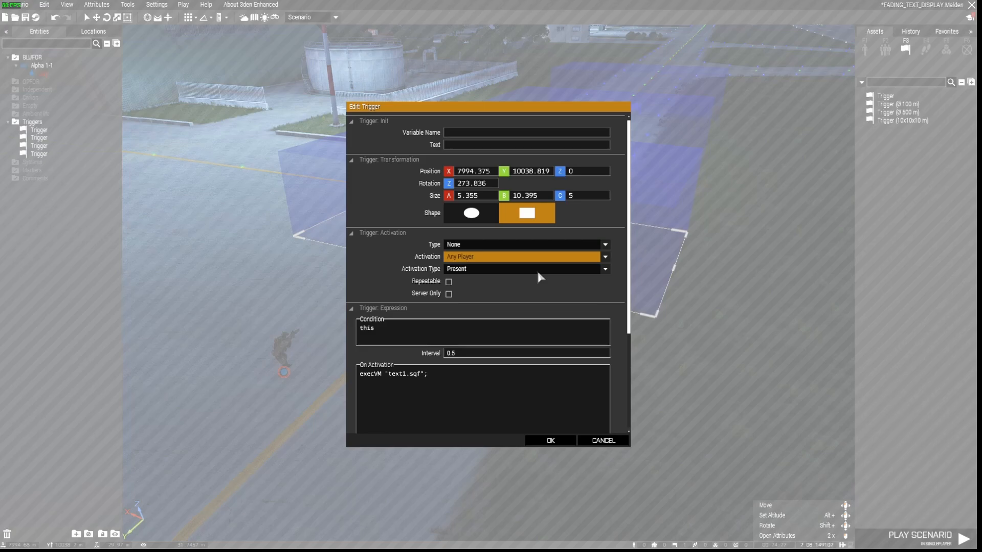
mouse_move(376, 345)
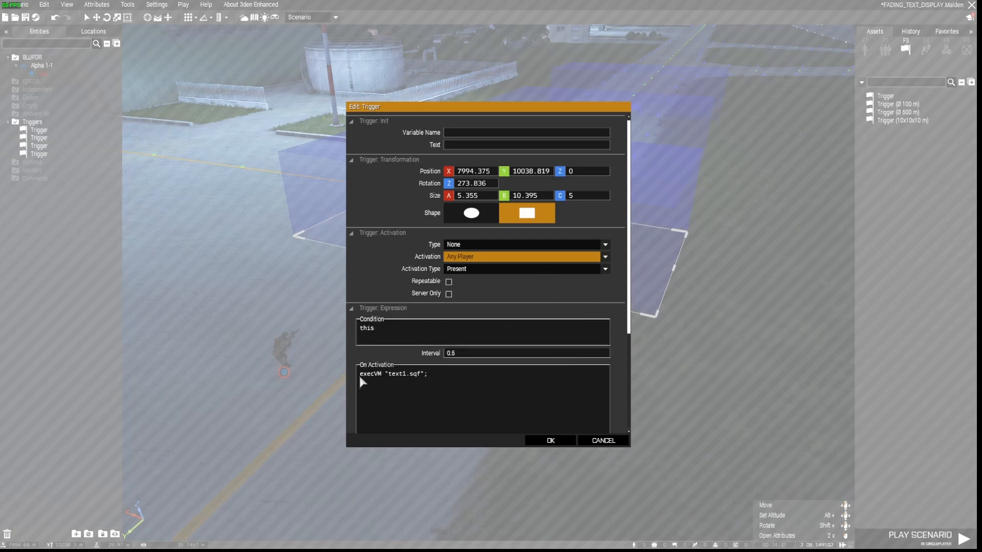
double_click(369, 374)
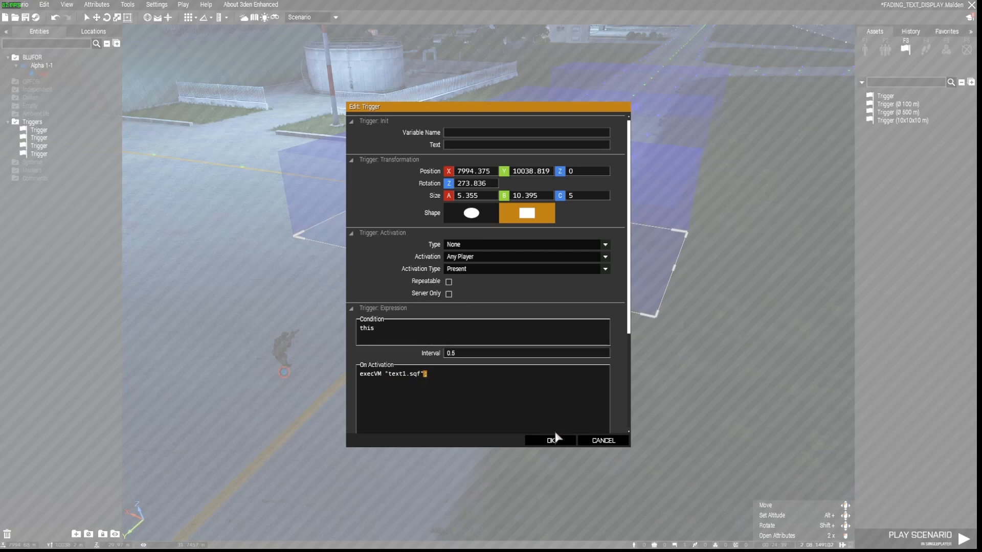
left_click(550, 439)
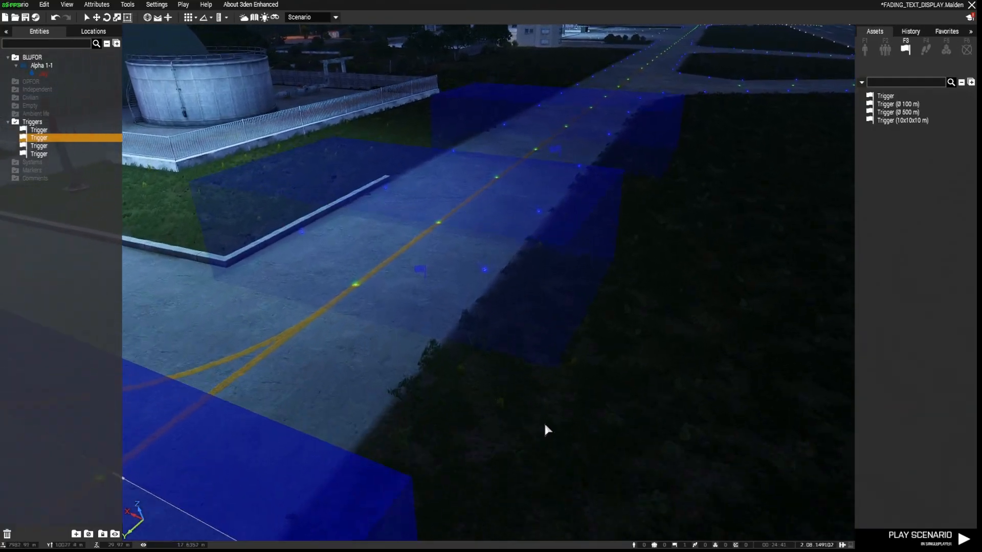
double_click(38, 147)
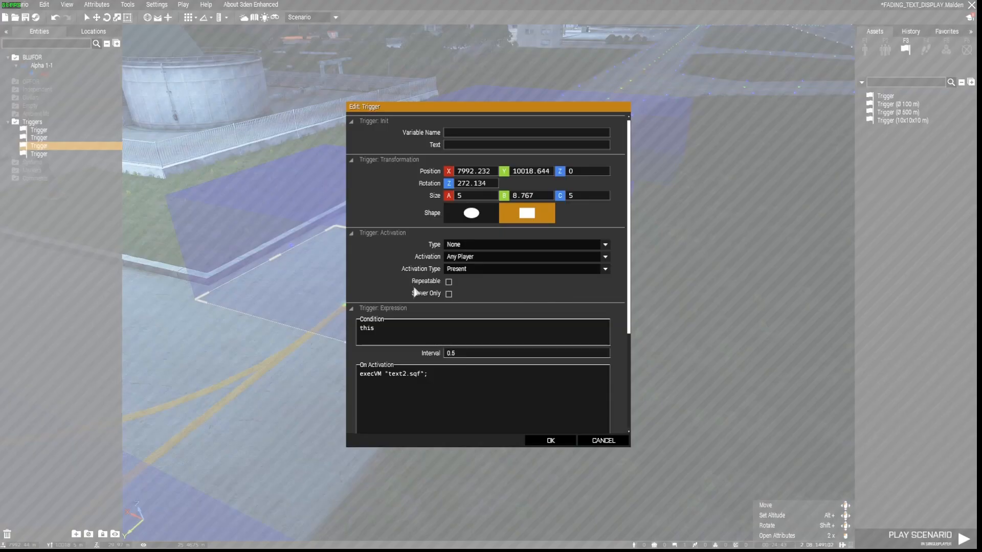
mouse_move(404, 378)
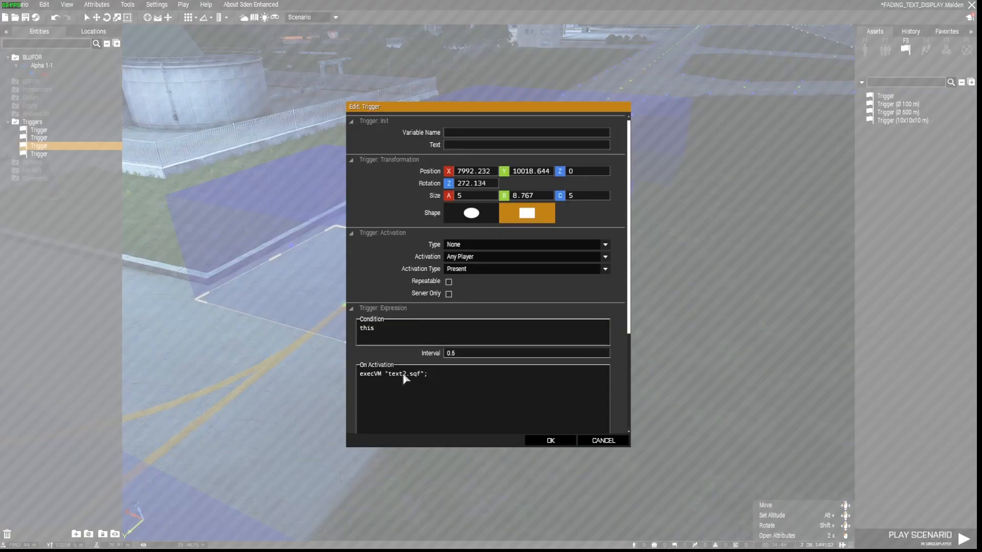
left_click(549, 439)
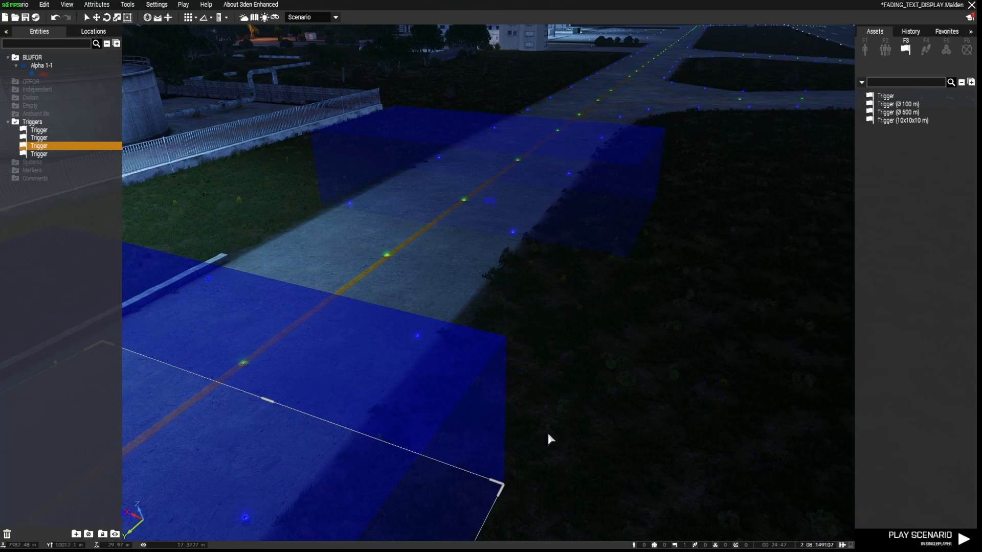
double_click(39, 147)
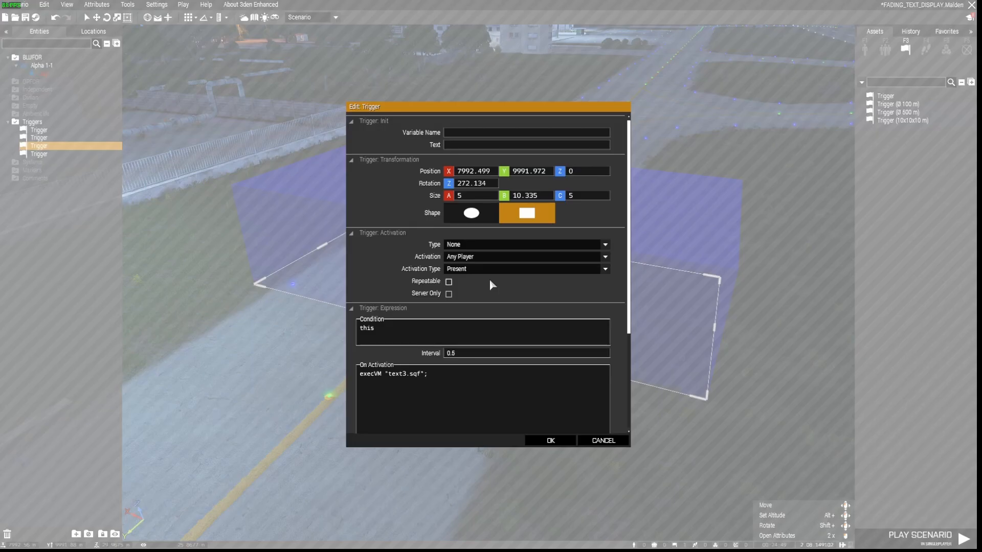
left_click(549, 440)
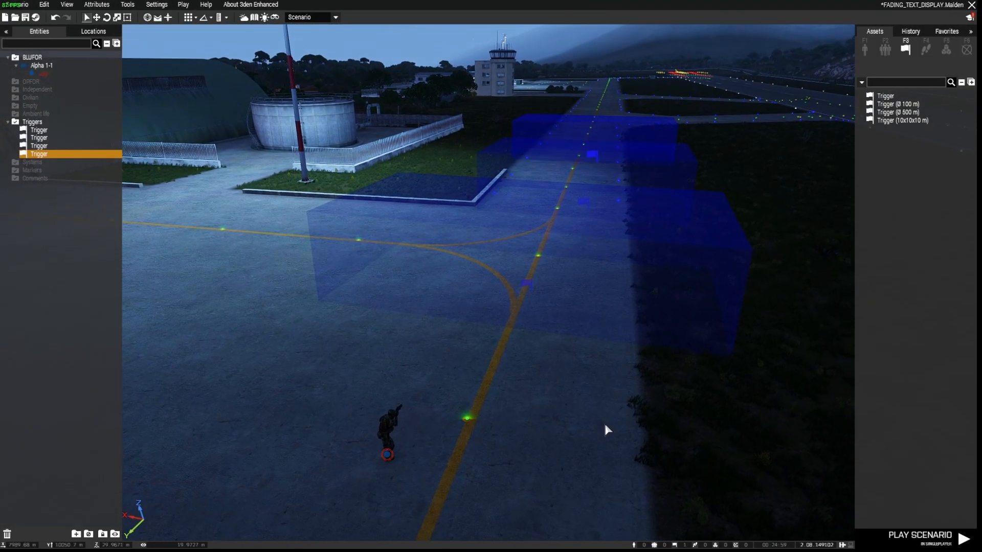
Step: Bring up the Scenario menu to reach Open Scenario Folder
left_click(17, 4)
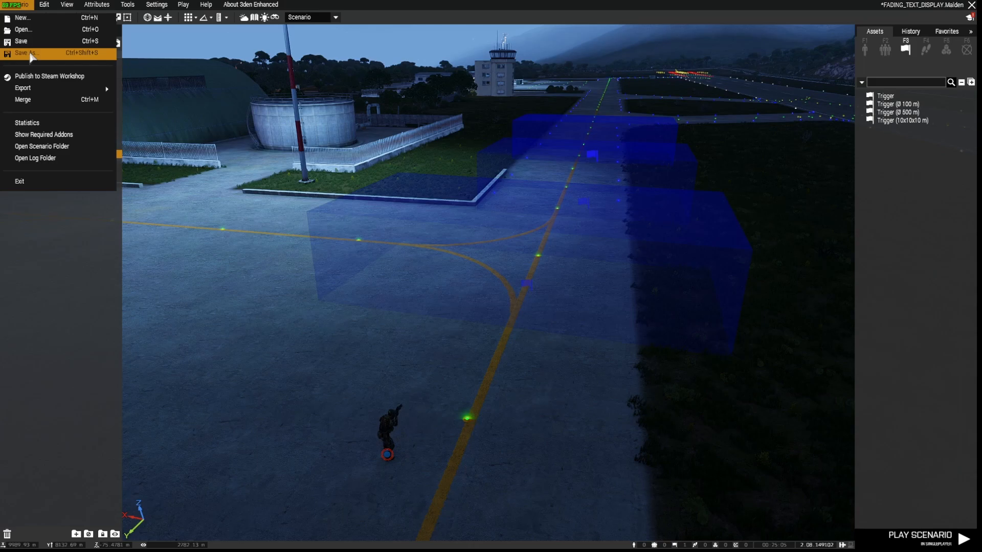
mouse_move(266, 341)
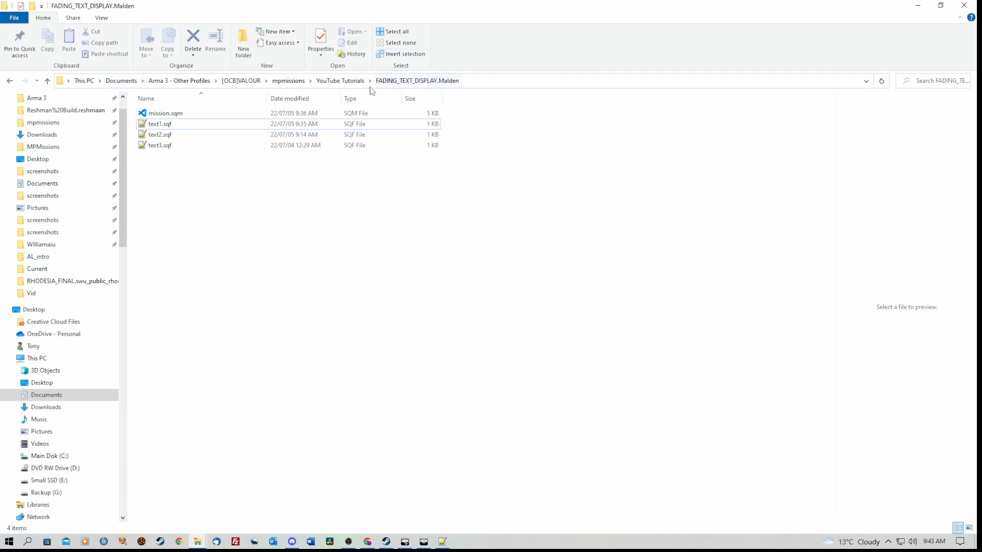
Step: Open text1.sqf from the FADING_TEXT_DISPLAY.Malden folder in Notepad++
left_click(166, 114)
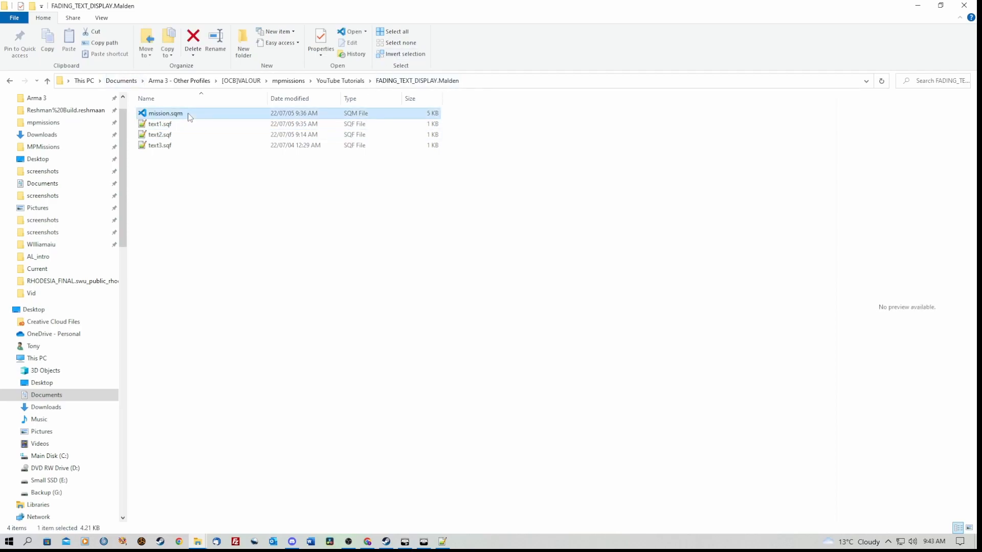
mouse_move(185, 125)
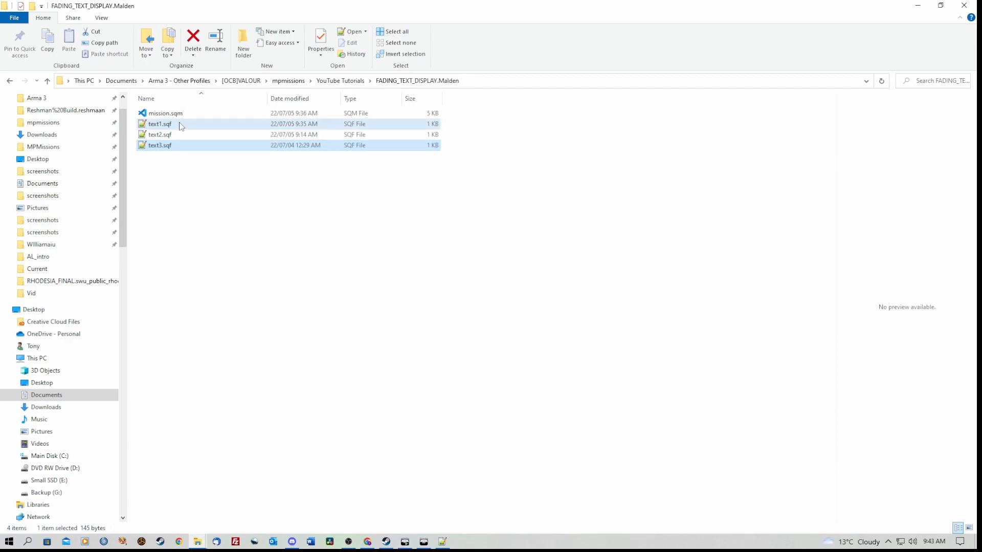
left_click(160, 124)
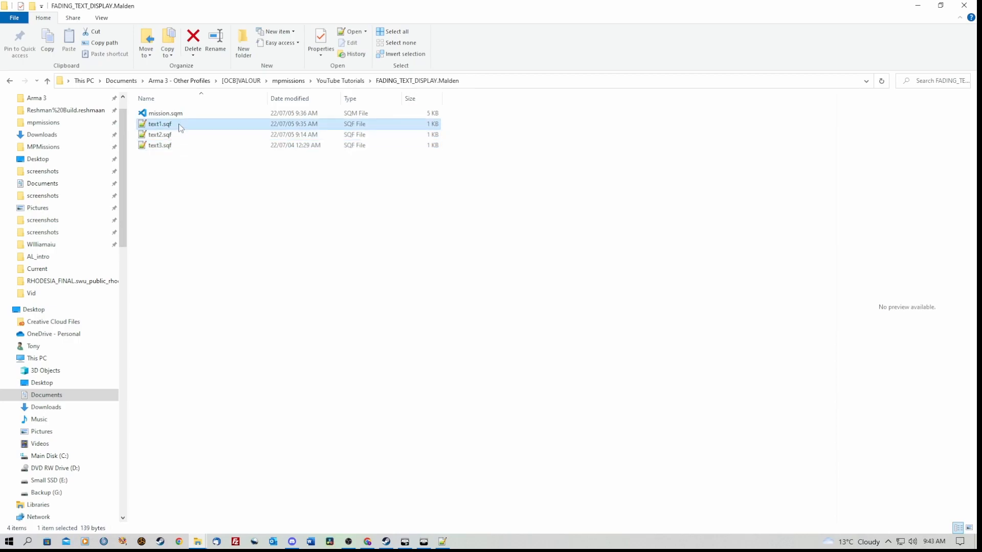
double_click(160, 123)
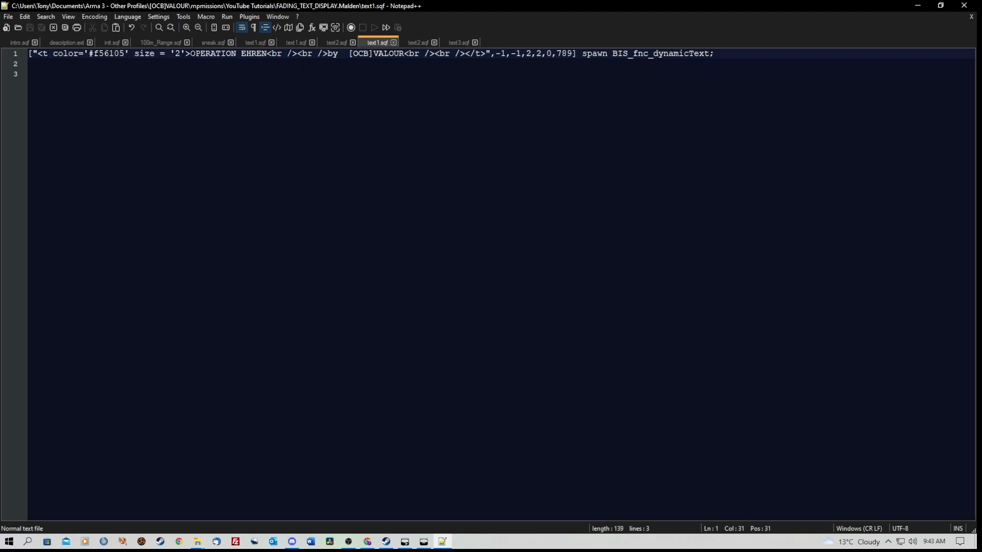
Step: Review the displayed-text command in text1.sqf, then bring up text2.sqf
left_click_drag(190, 53, 266, 54)
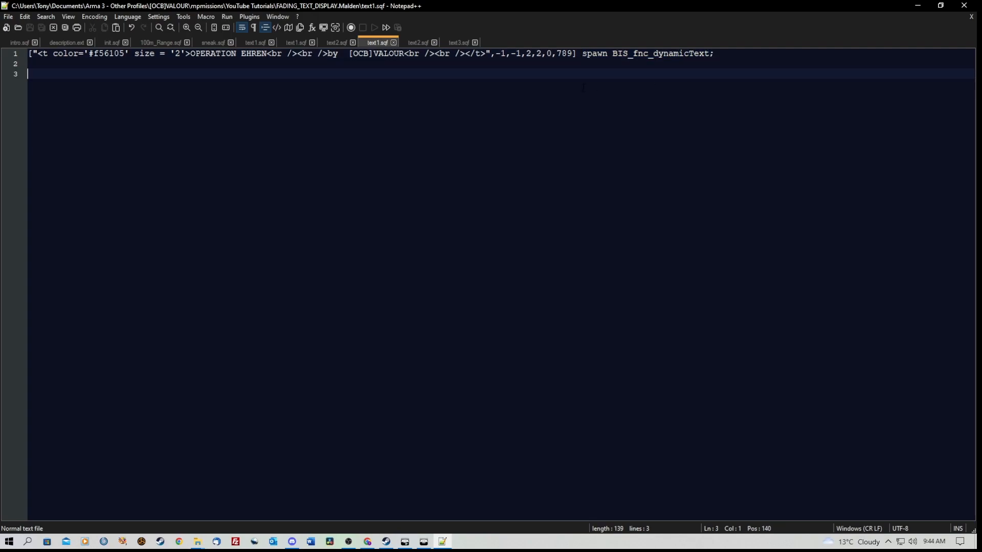
left_click(417, 43)
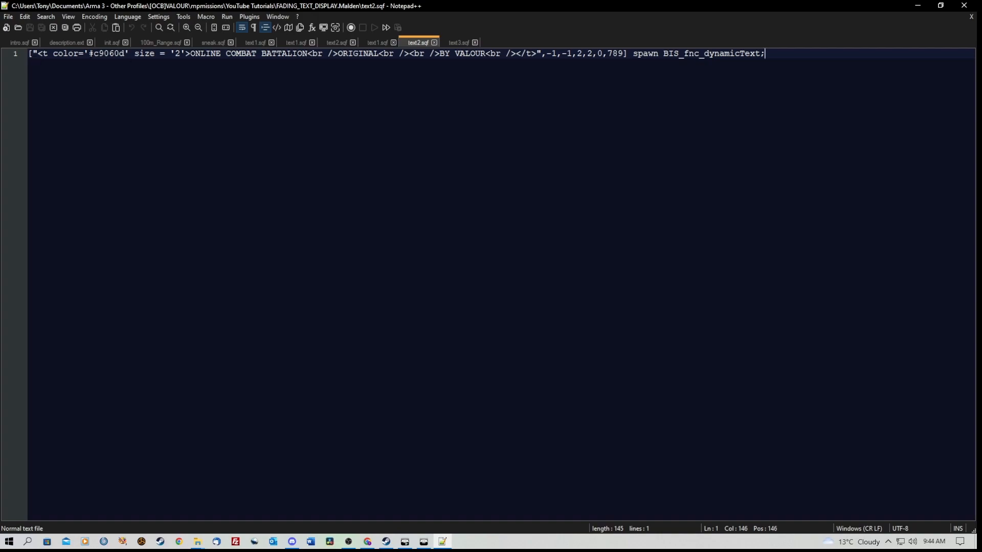
double_click(108, 53)
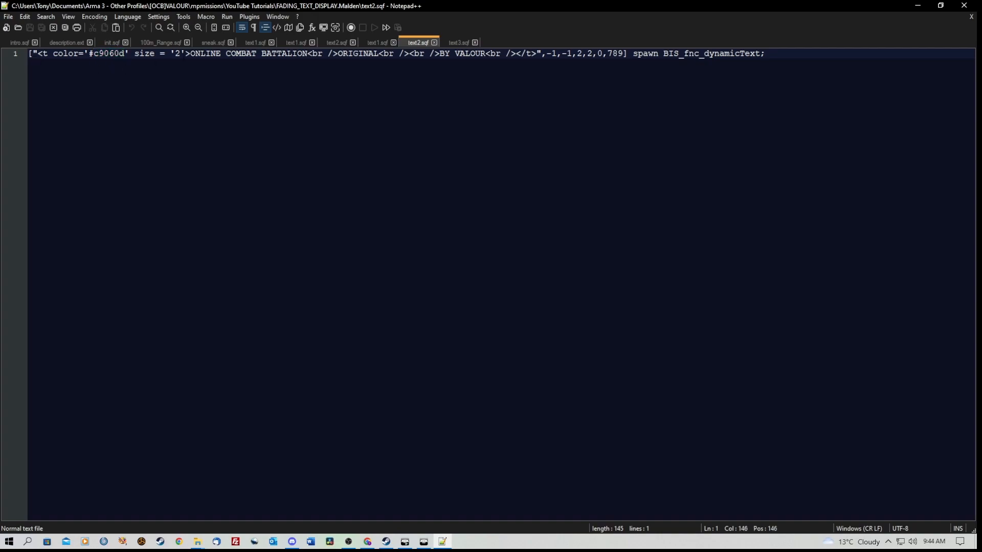
Step: Review the ONLINE COMBAT BATTALION message and its values in text2.sqf
left_click_drag(191, 53, 307, 53)
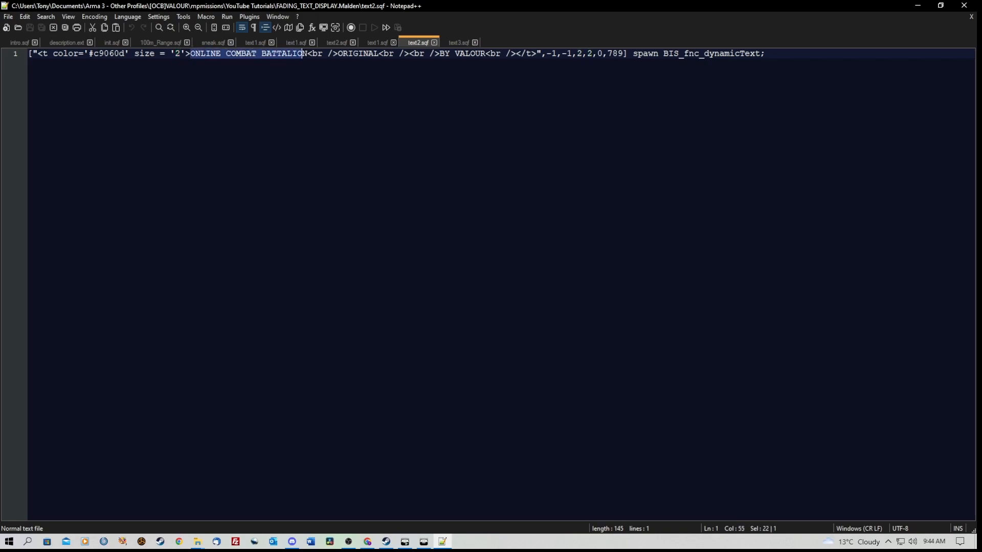
double_click(358, 53)
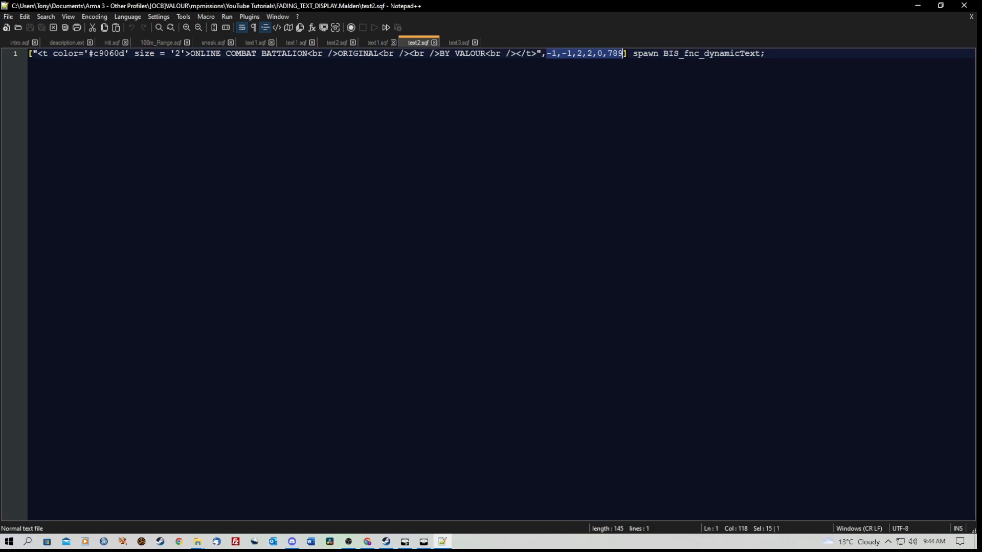
Step: Review the text size value and message in text3.sqf before switching to Google
left_click(459, 43)
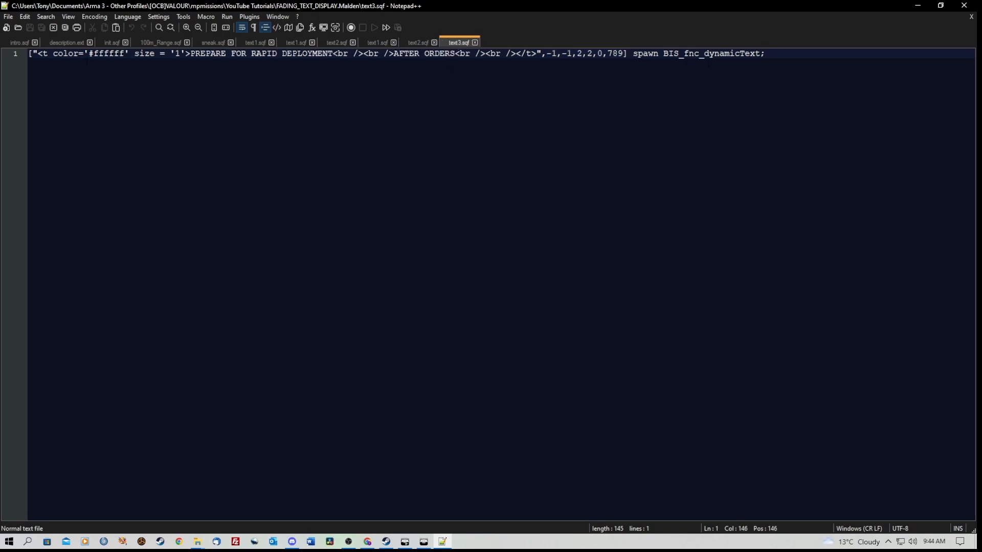
double_click(107, 53)
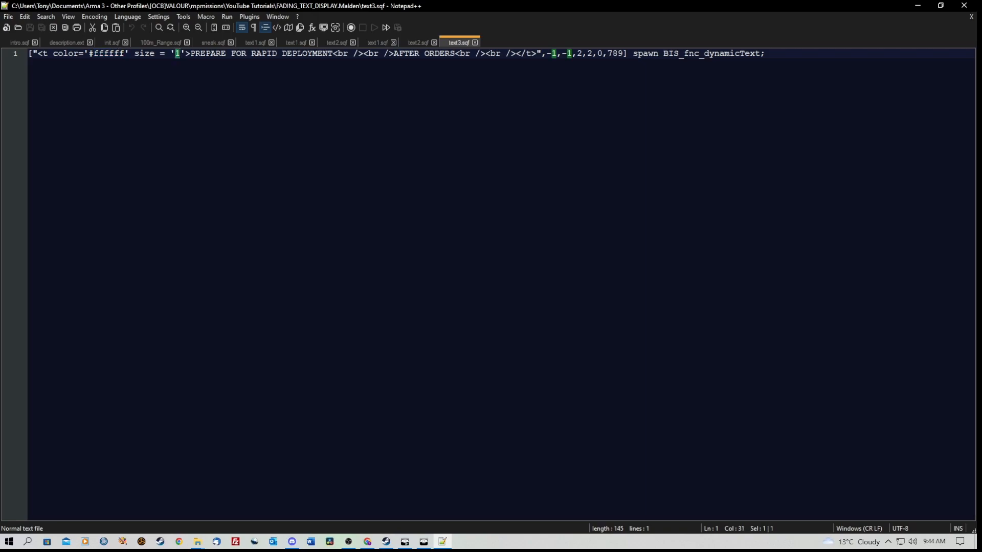
left_click_drag(187, 53, 333, 53)
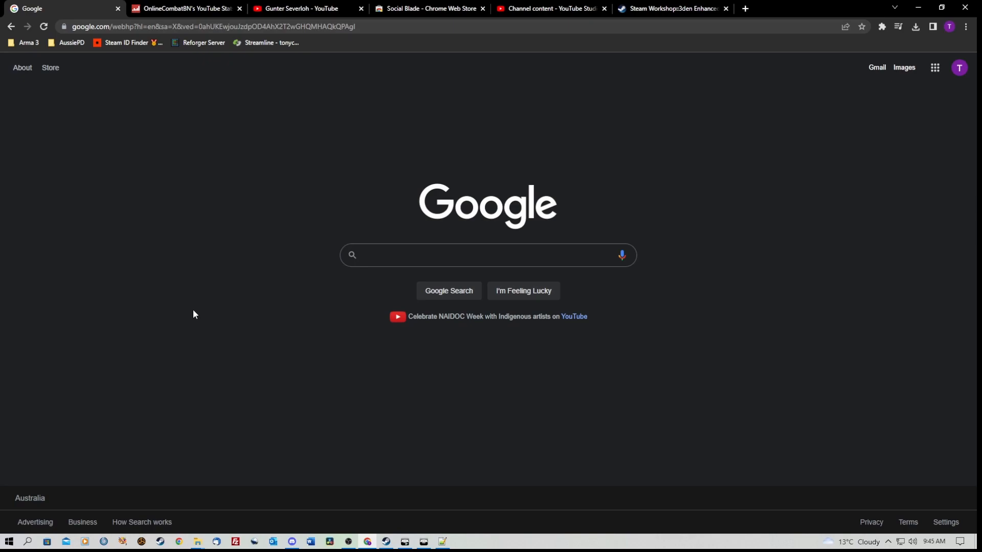
Step: Search Google for 'hex colour picker' to bring up the picker tool
type("hex colour picker")
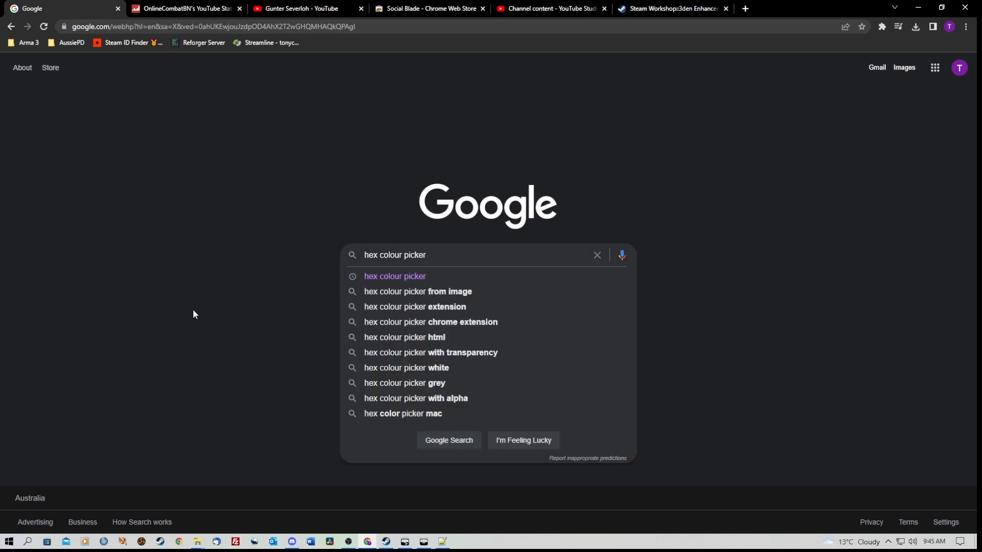
left_click(395, 276)
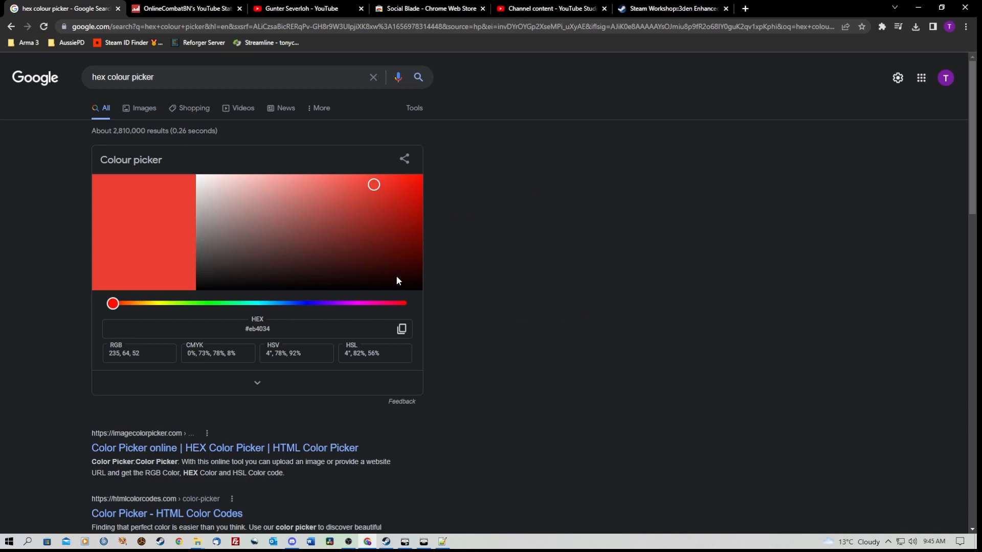
scroll("down", 3)
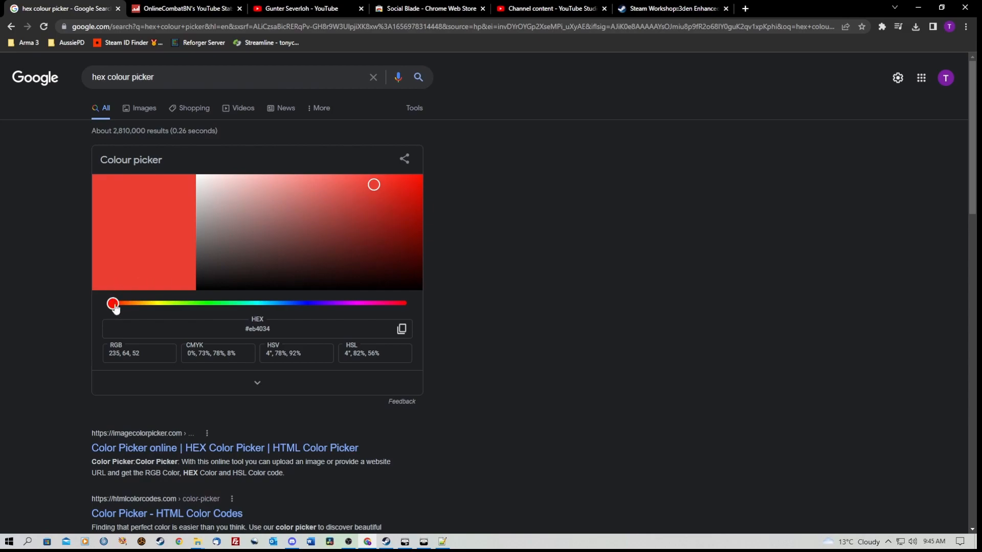
Step: Try blue, cyan, purple and orange hues, then settle on the grey #787675
left_click_drag(113, 304, 294, 303)
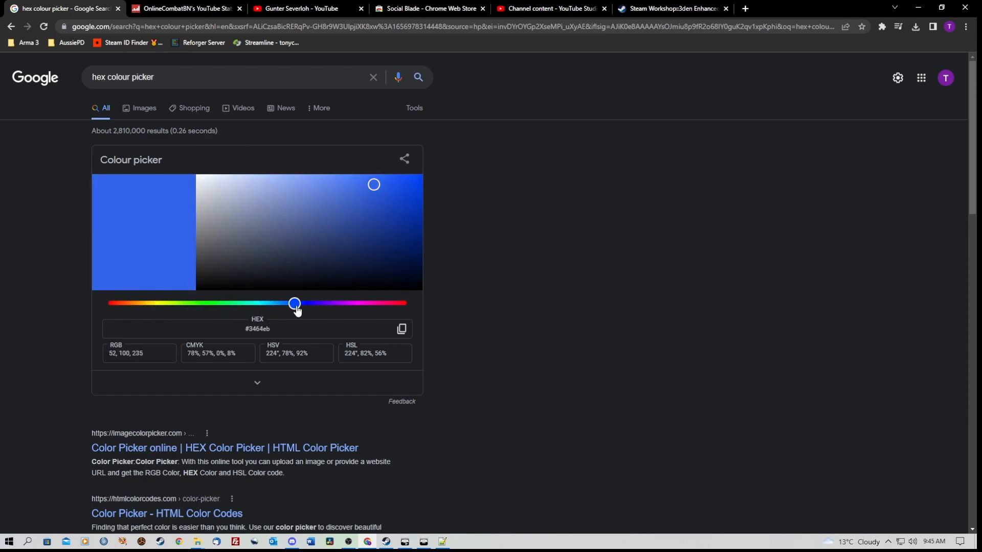
left_click_drag(294, 303, 266, 303)
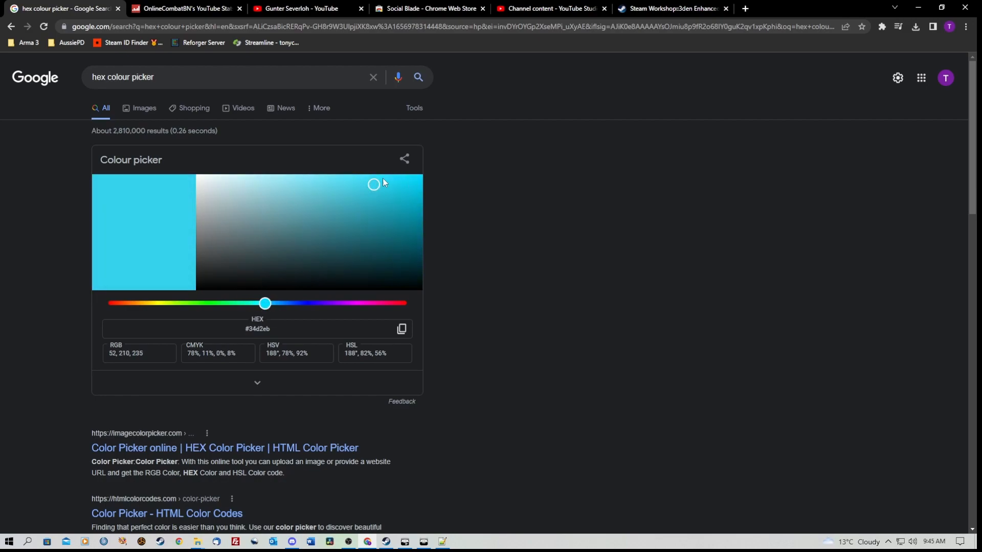
mouse_move(144, 241)
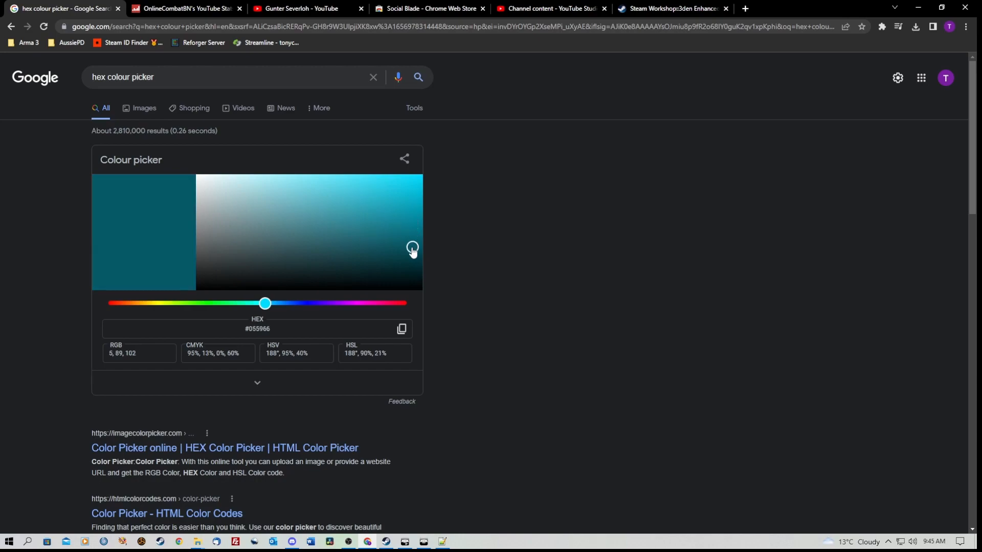
left_click_drag(265, 302, 355, 303)
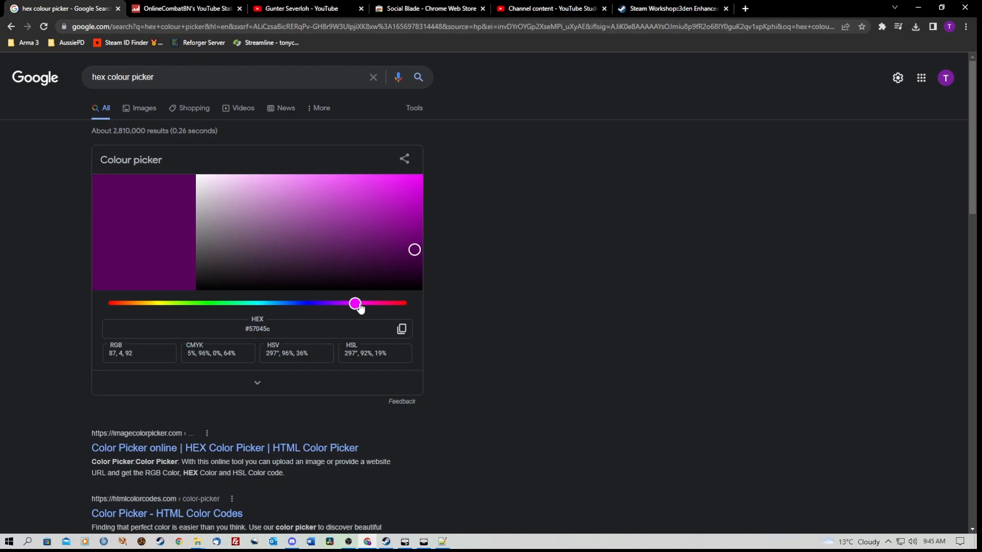
left_click_drag(355, 304, 348, 304)
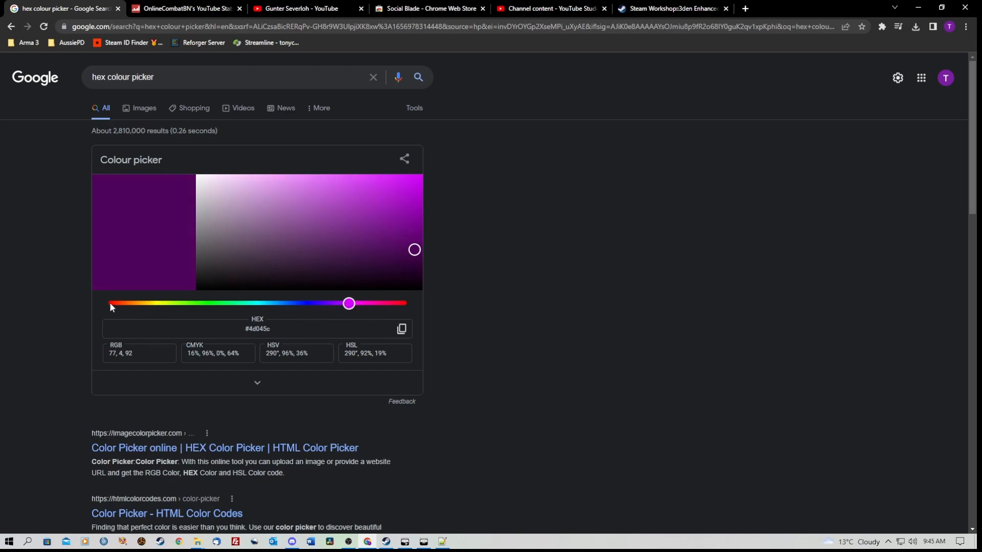
left_click_drag(349, 304, 124, 304)
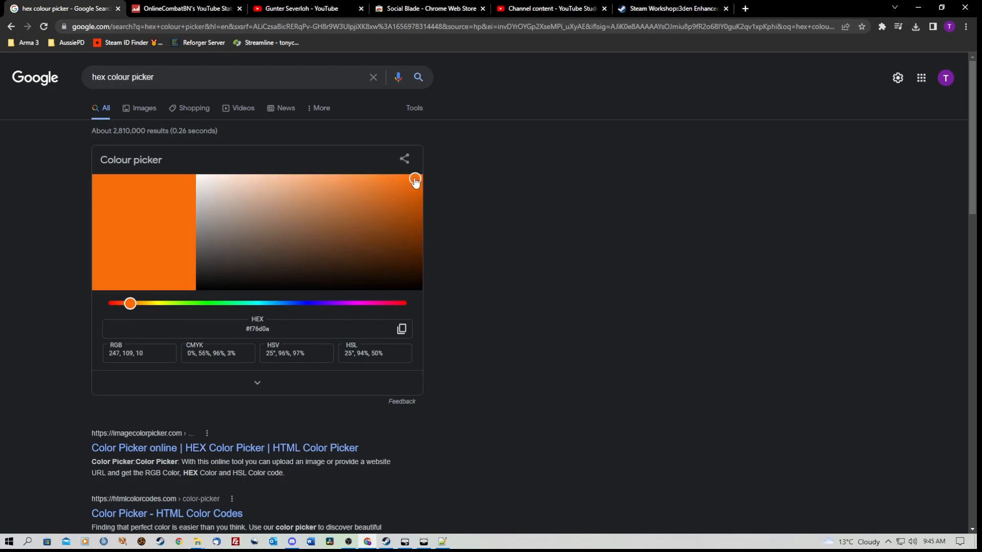
left_click_drag(414, 181, 420, 175)
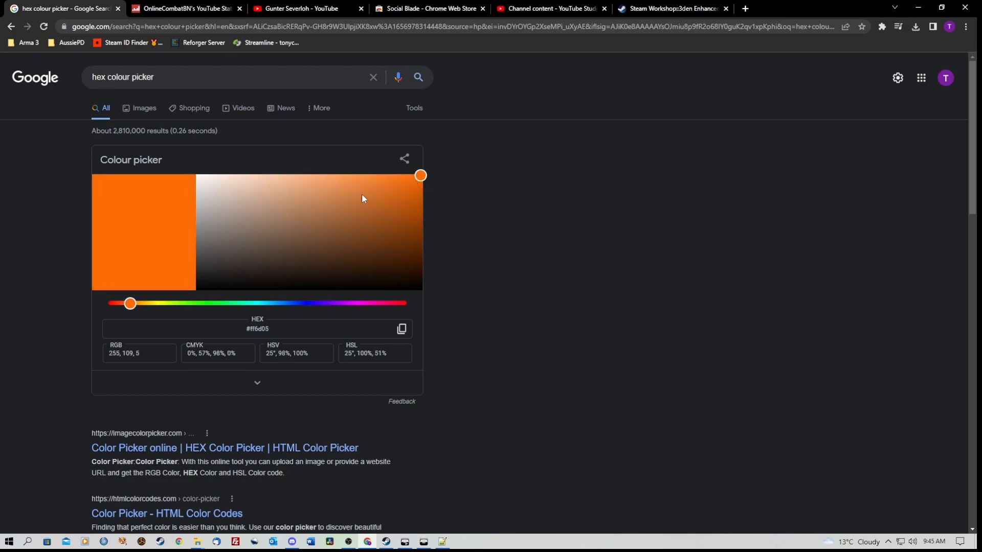
left_click(241, 195)
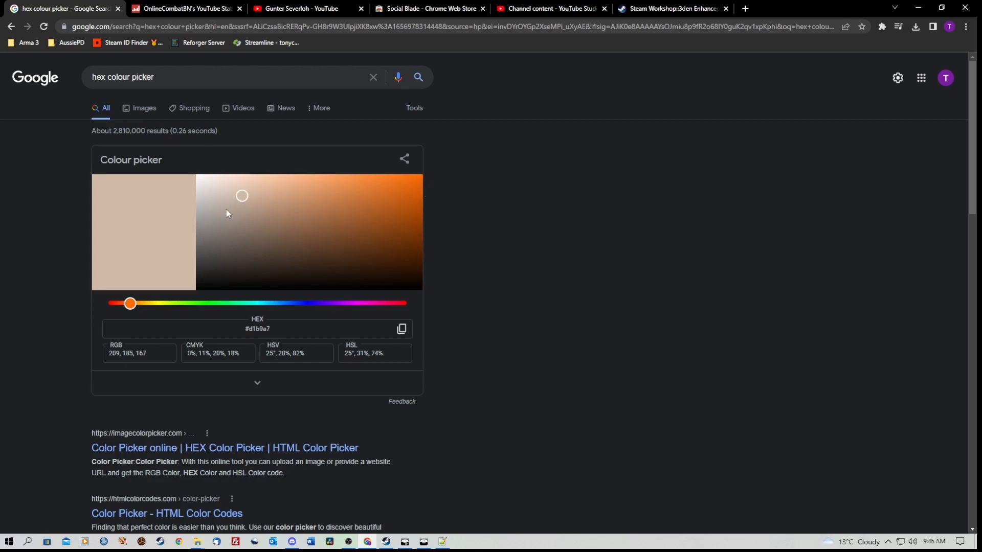
left_click(220, 238)
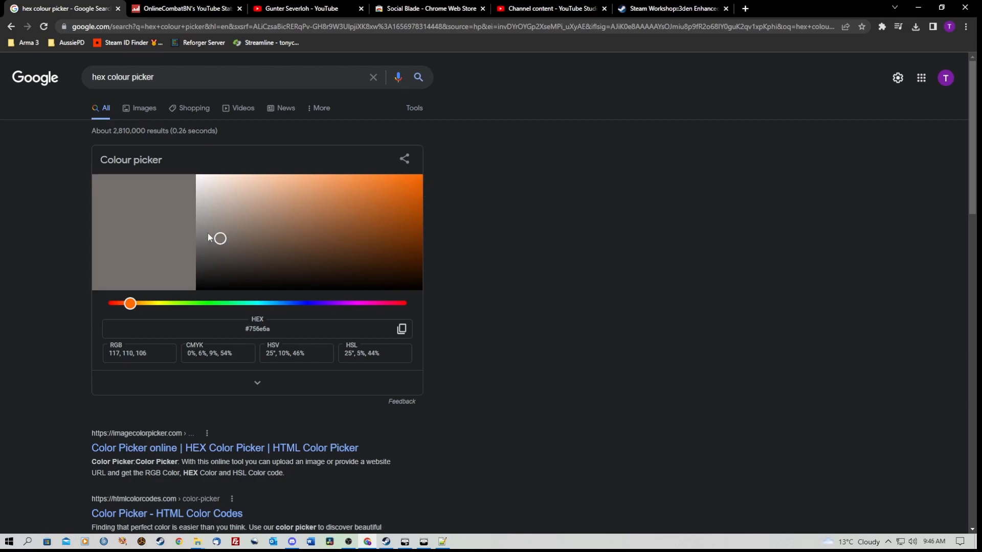
left_click_drag(219, 239, 202, 235)
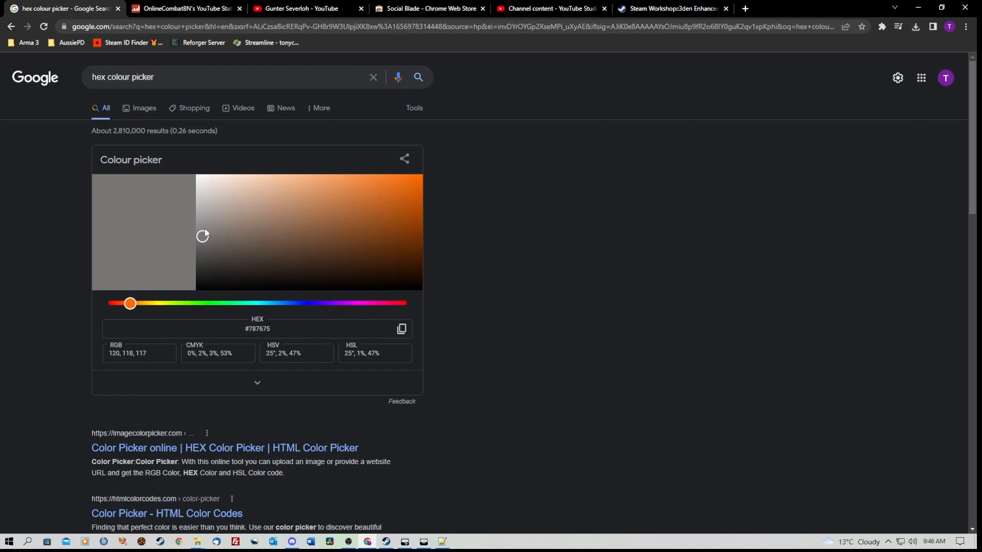
mouse_move(163, 208)
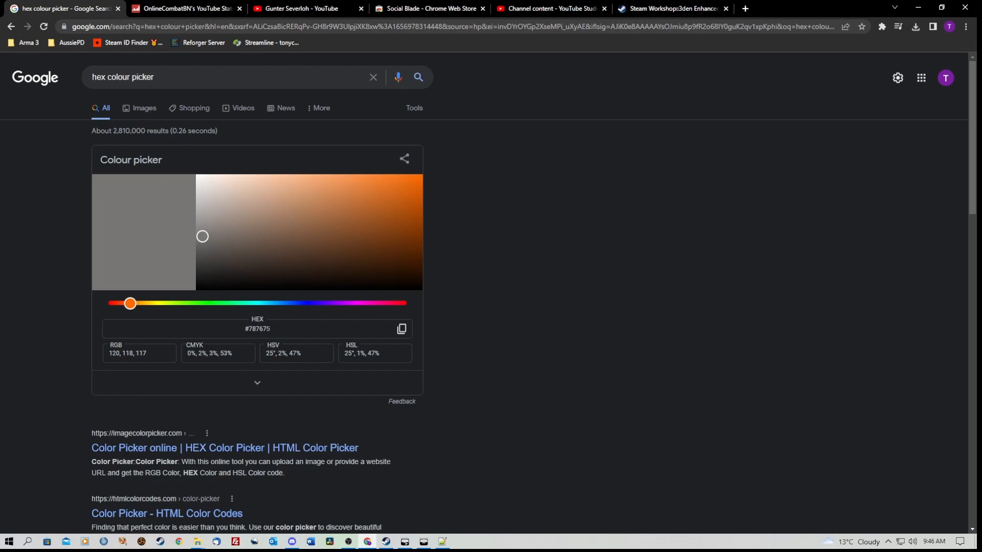
mouse_move(383, 333)
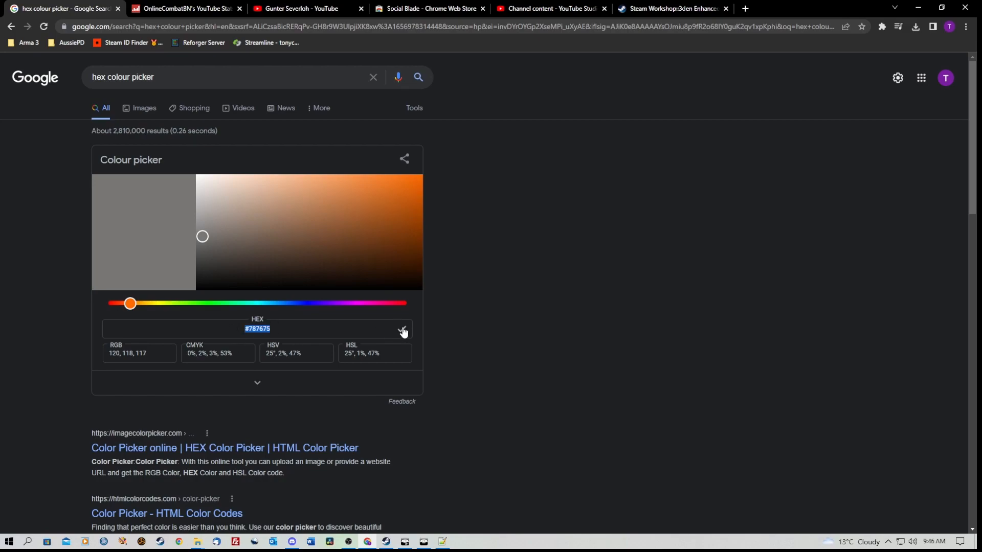
mouse_move(401, 325)
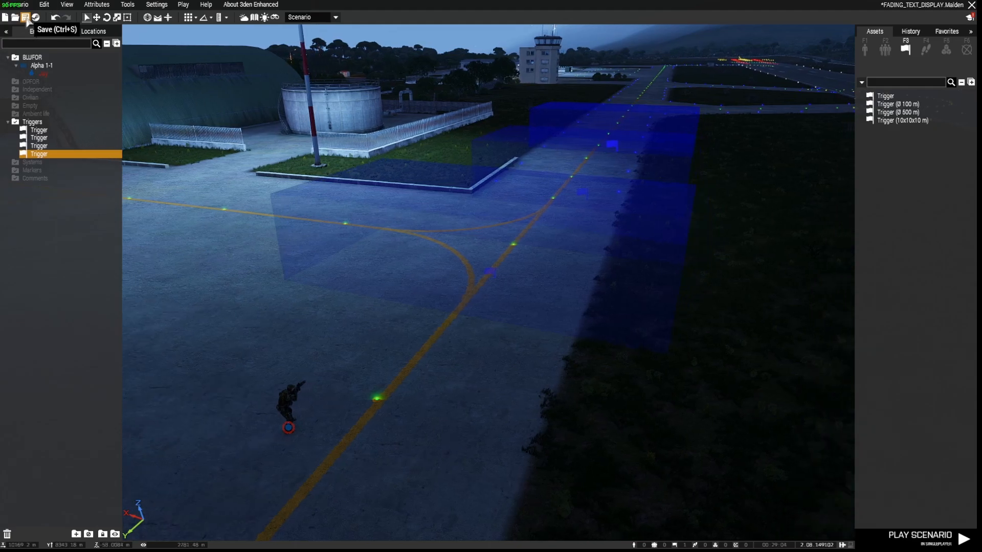
Step: Save the FADING_TEXT_DISPLAY scenario from the toolbar
left_click(27, 17)
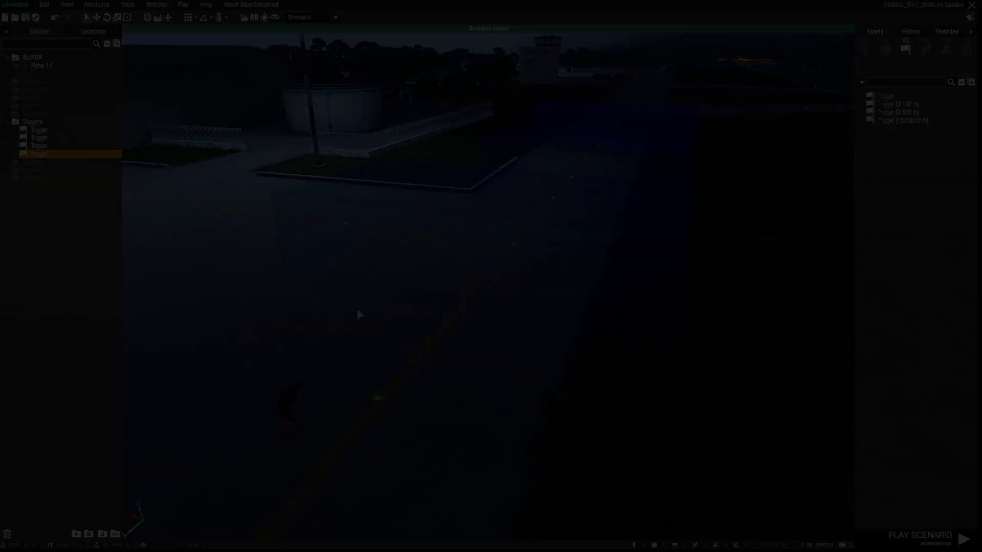
Step: Add an MH-9 Hummingbird group whose flight path crosses the three trigger zones
left_click(912, 534)
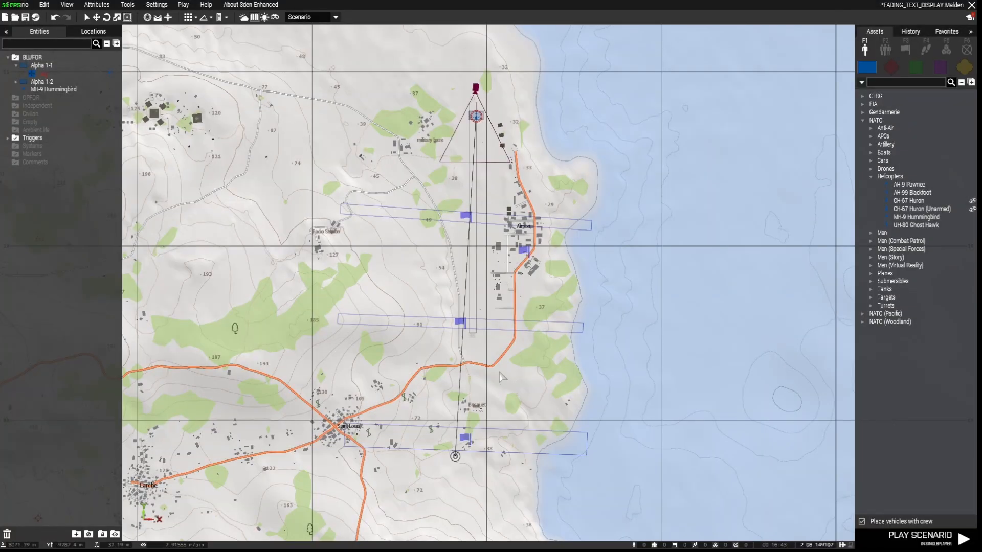
left_click(41, 82)
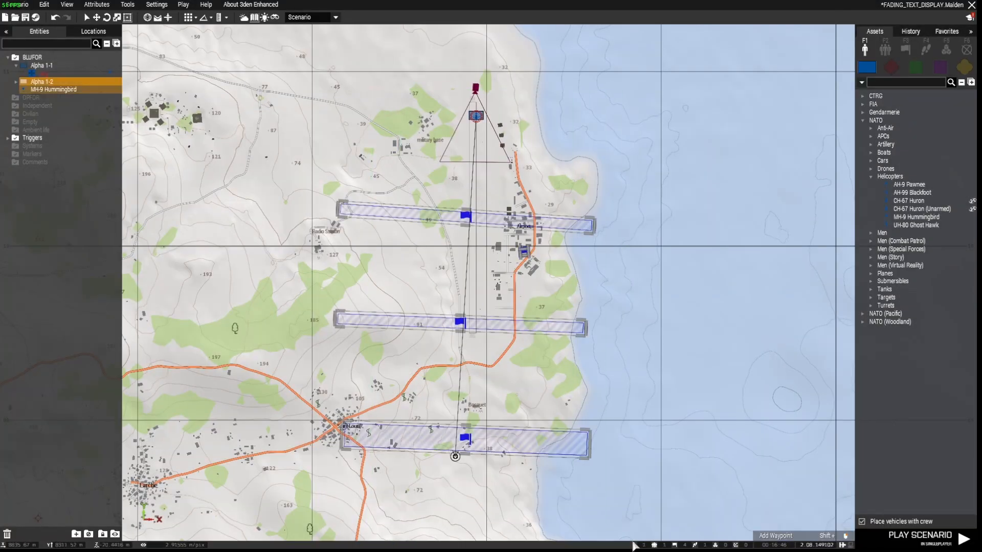
right_click(466, 218)
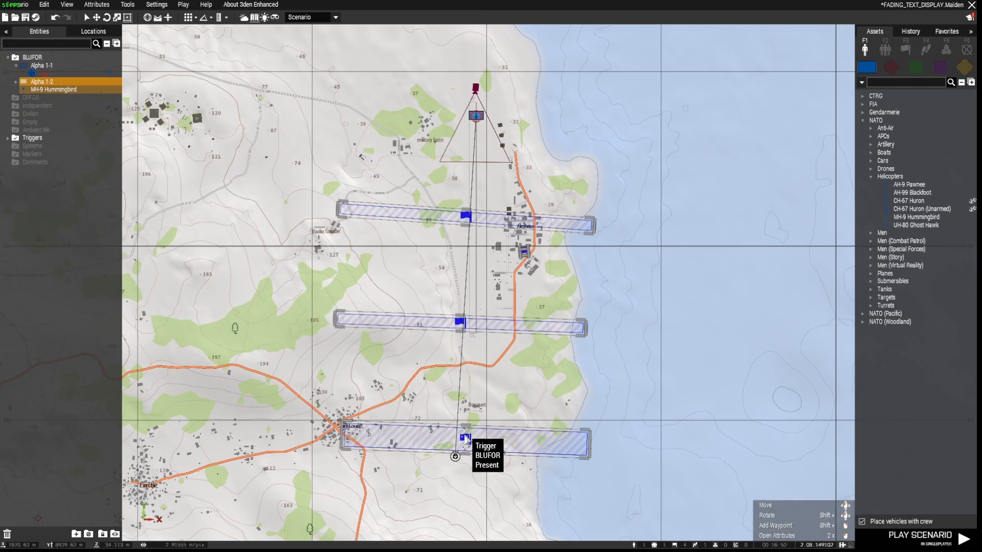
mouse_move(455, 456)
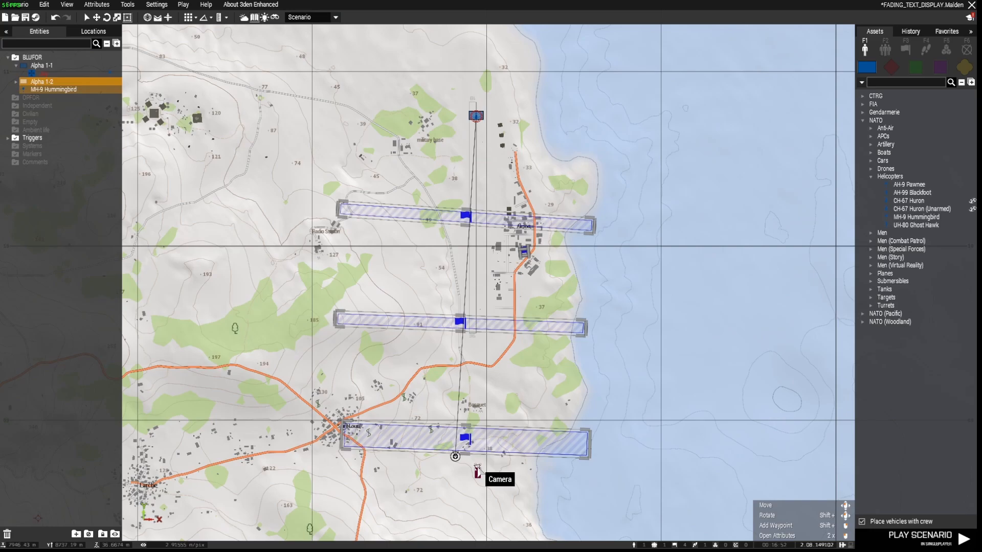